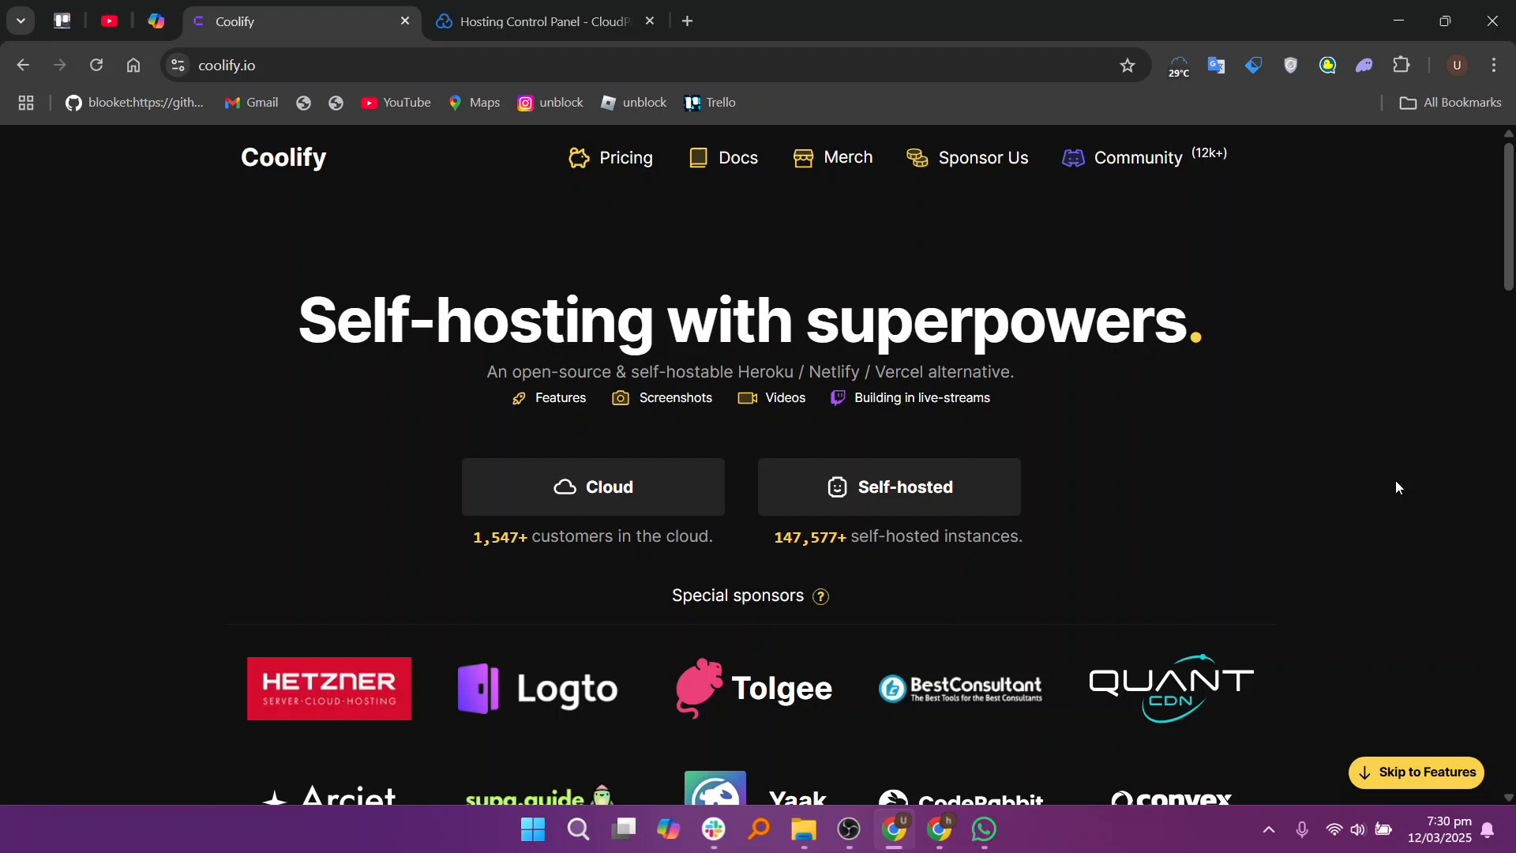
Scroll down the Coolify homepage to read through its feature sections.
{"action": "scroll", "scroll_direction": "down", "scroll_amount": 3}
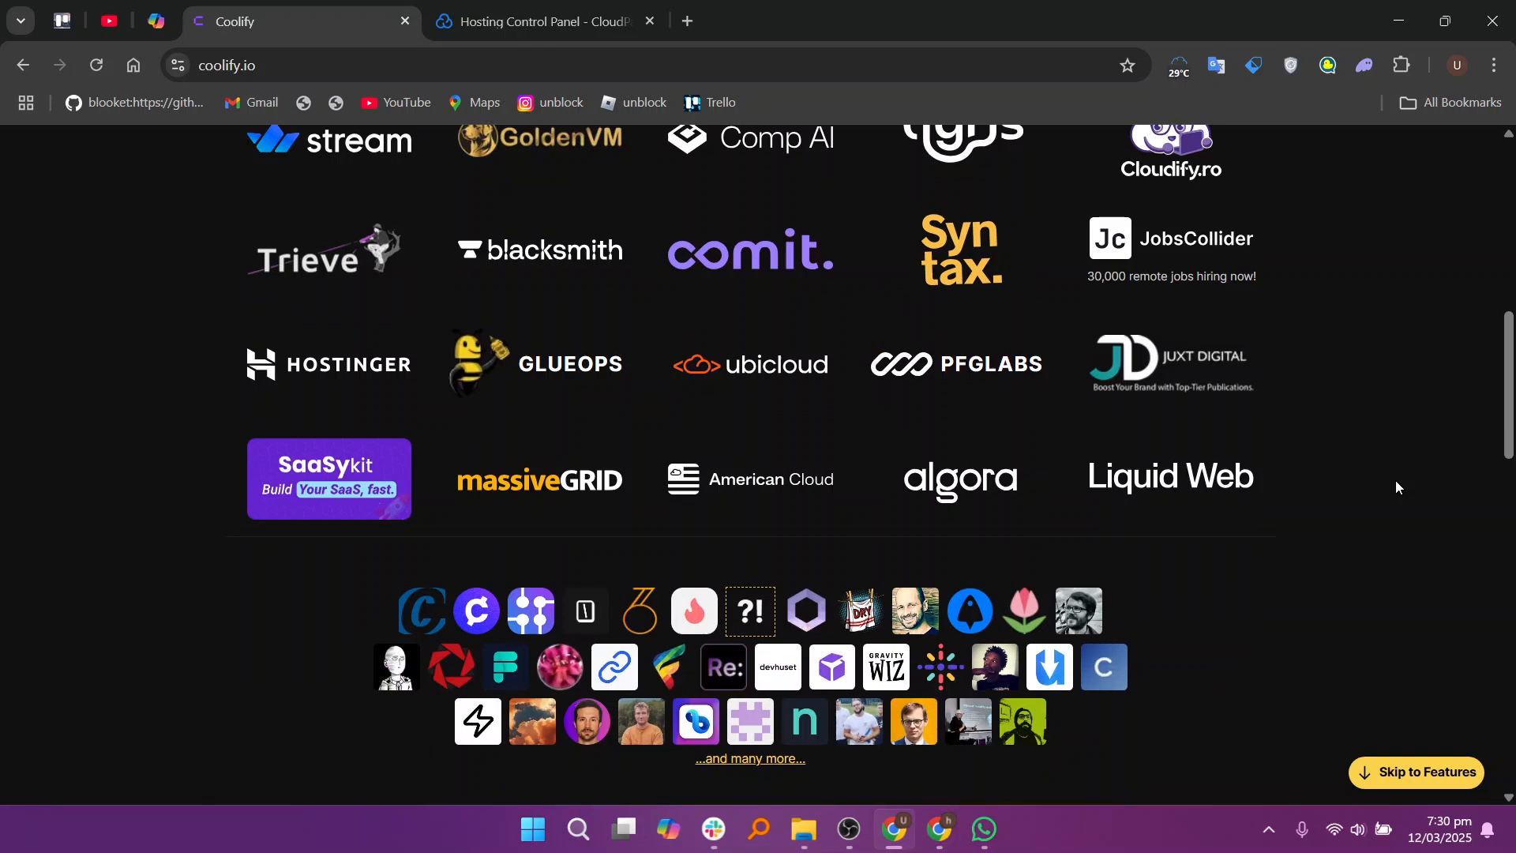
{"action": "scroll", "scroll_direction": "down", "scroll_amount": 3}
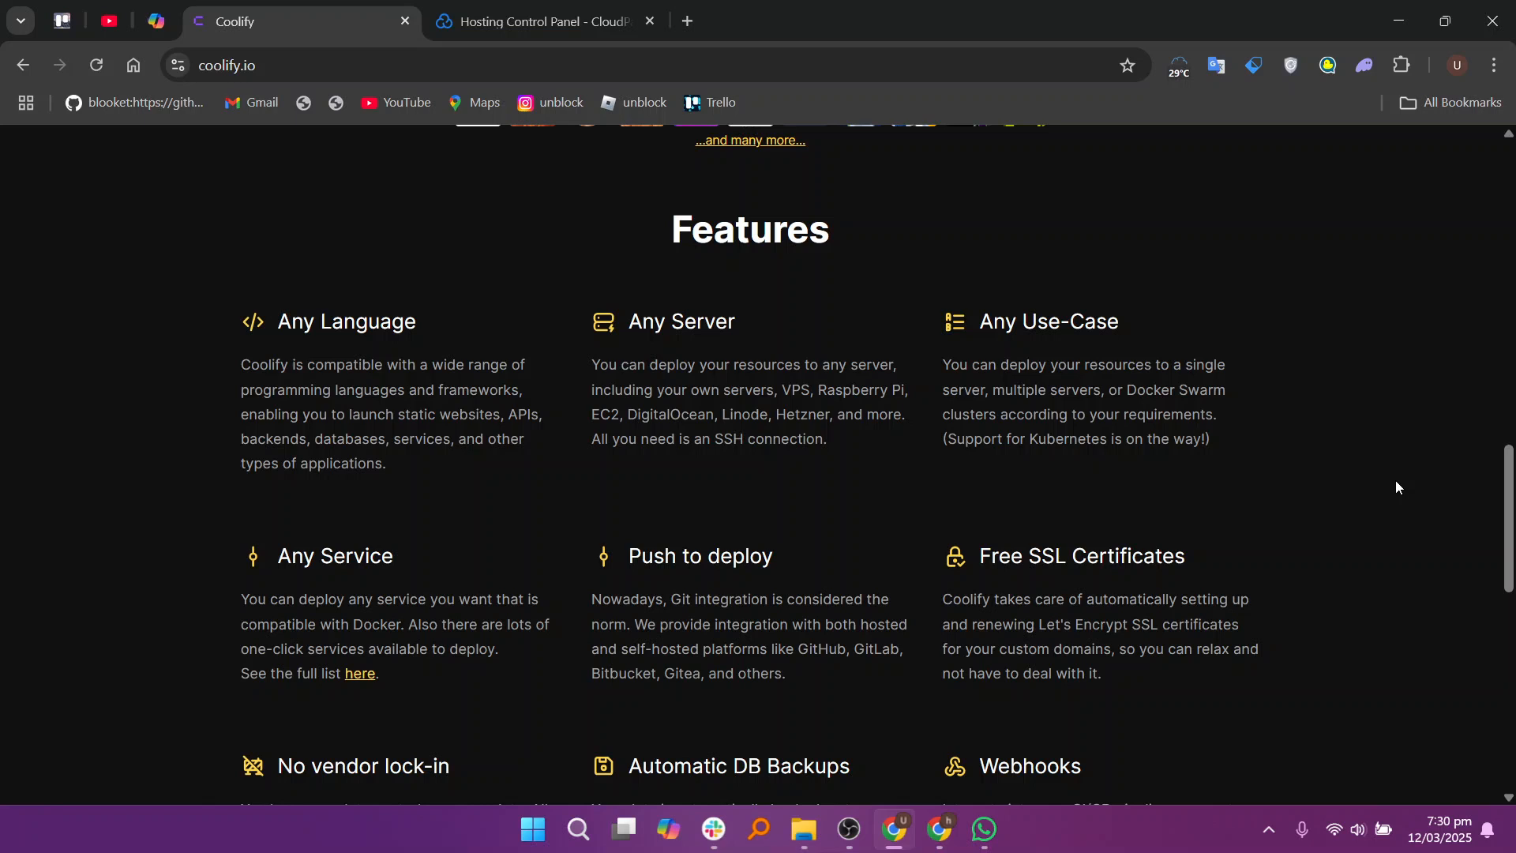
{"action": "scroll", "scroll_direction": "down", "scroll_amount": 3}
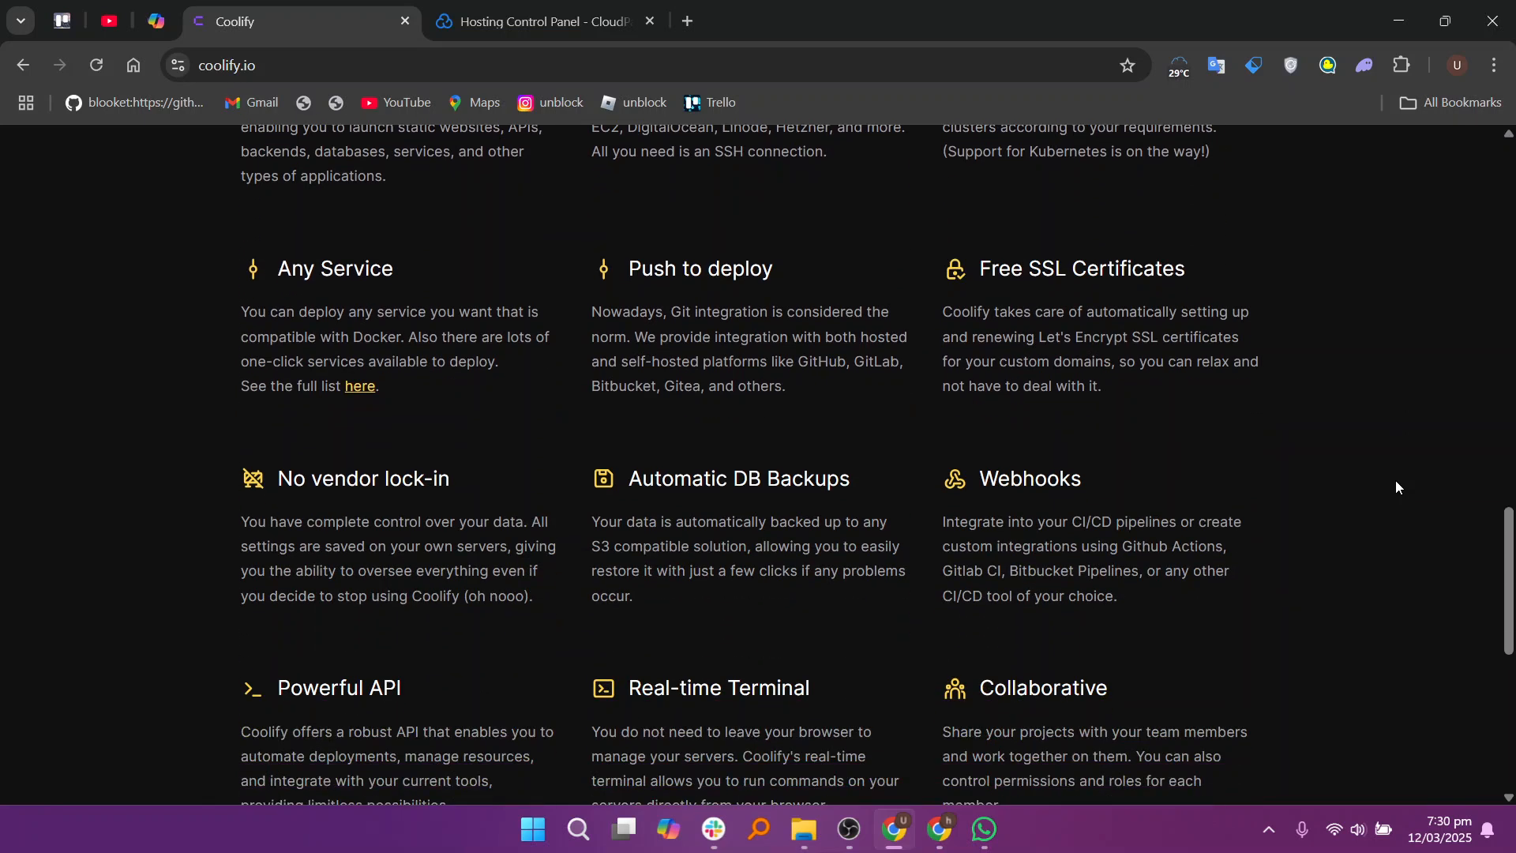
{"action": "scroll", "scroll_direction": "down", "scroll_amount": 3}
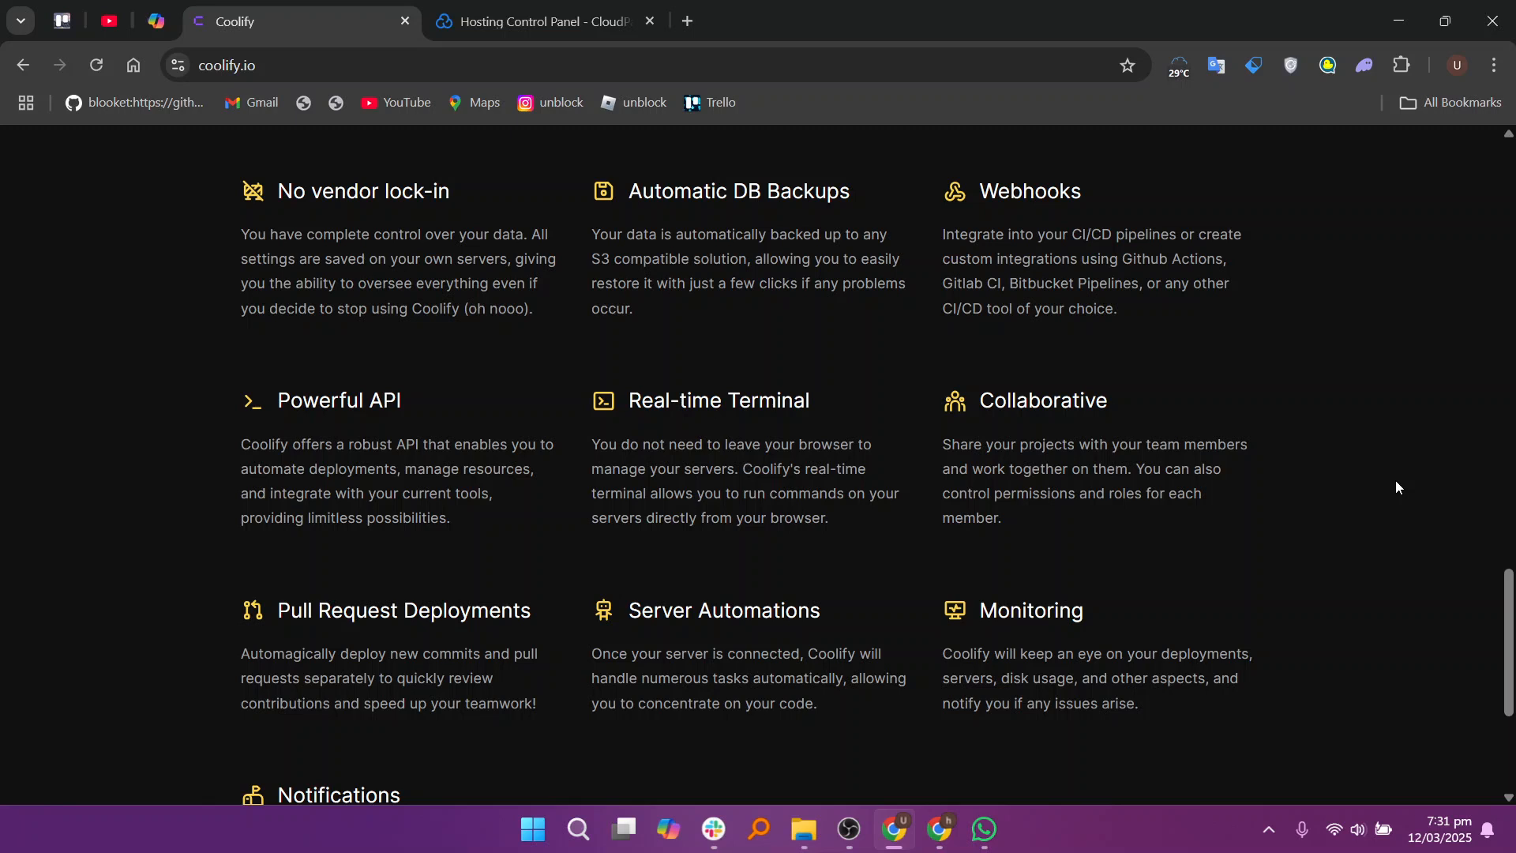
{"action": "scroll", "scroll_direction": "down", "scroll_amount": 3}
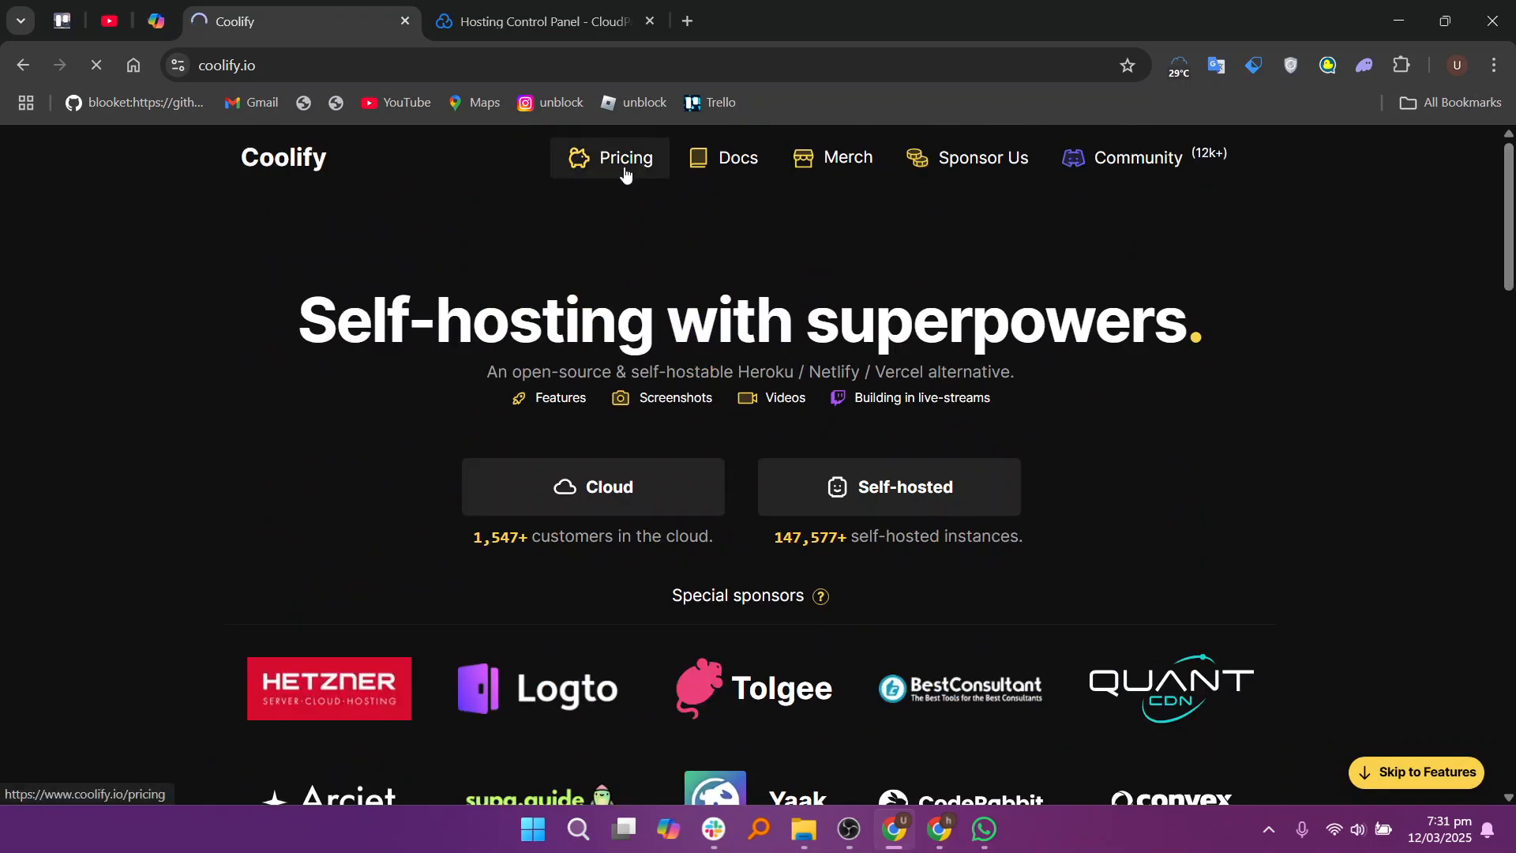
View Coolify's Pricing page with the pay-as-you-go plan, then switch to the CloudPanel tab.
{"action": "left_click", "coordinate": [625, 156]}
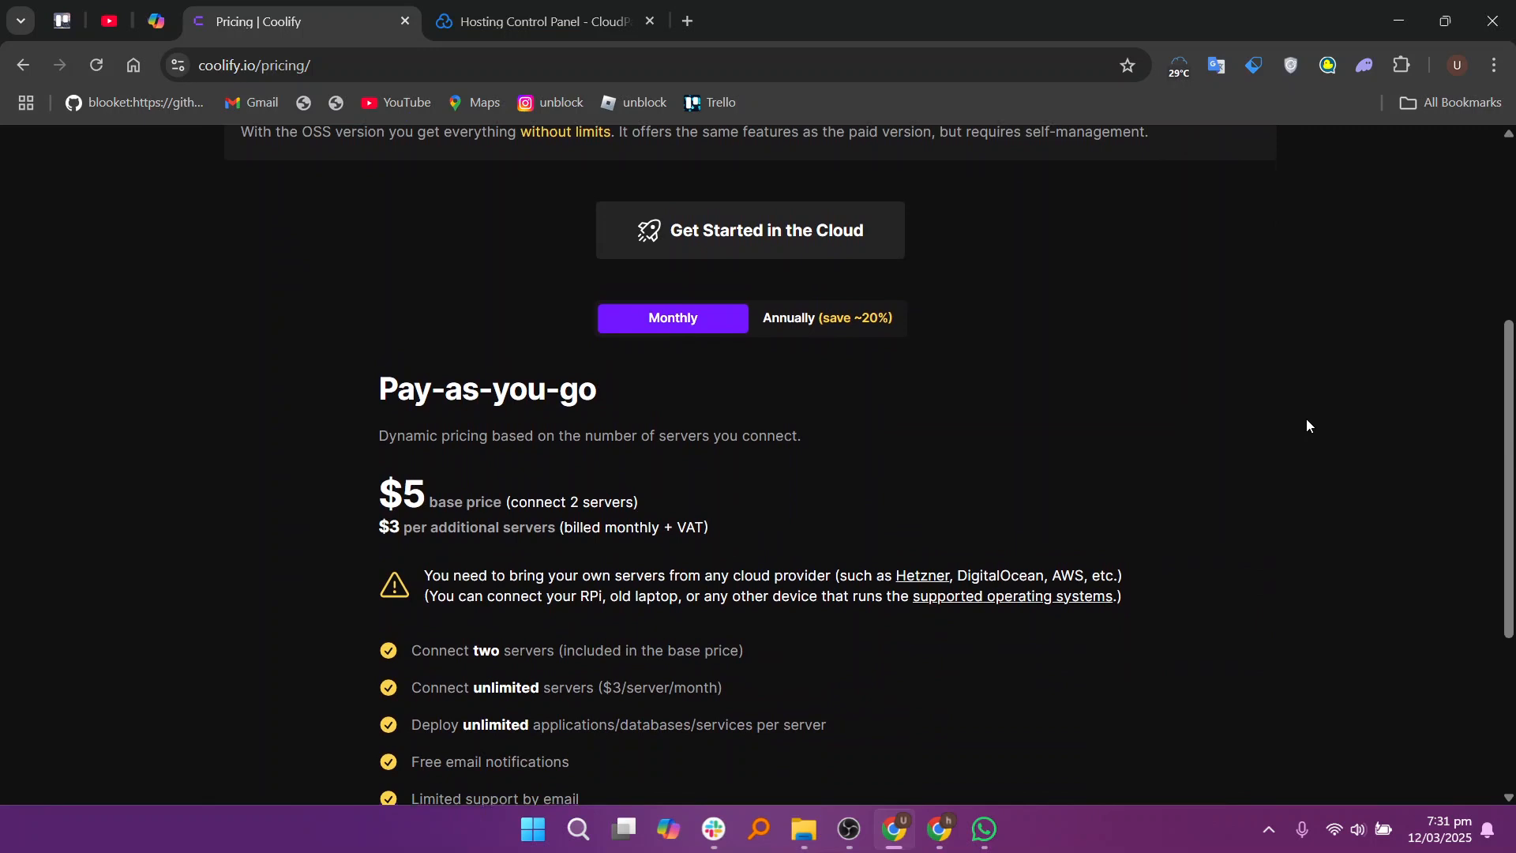
{"action": "left_click", "coordinate": [550, 22]}
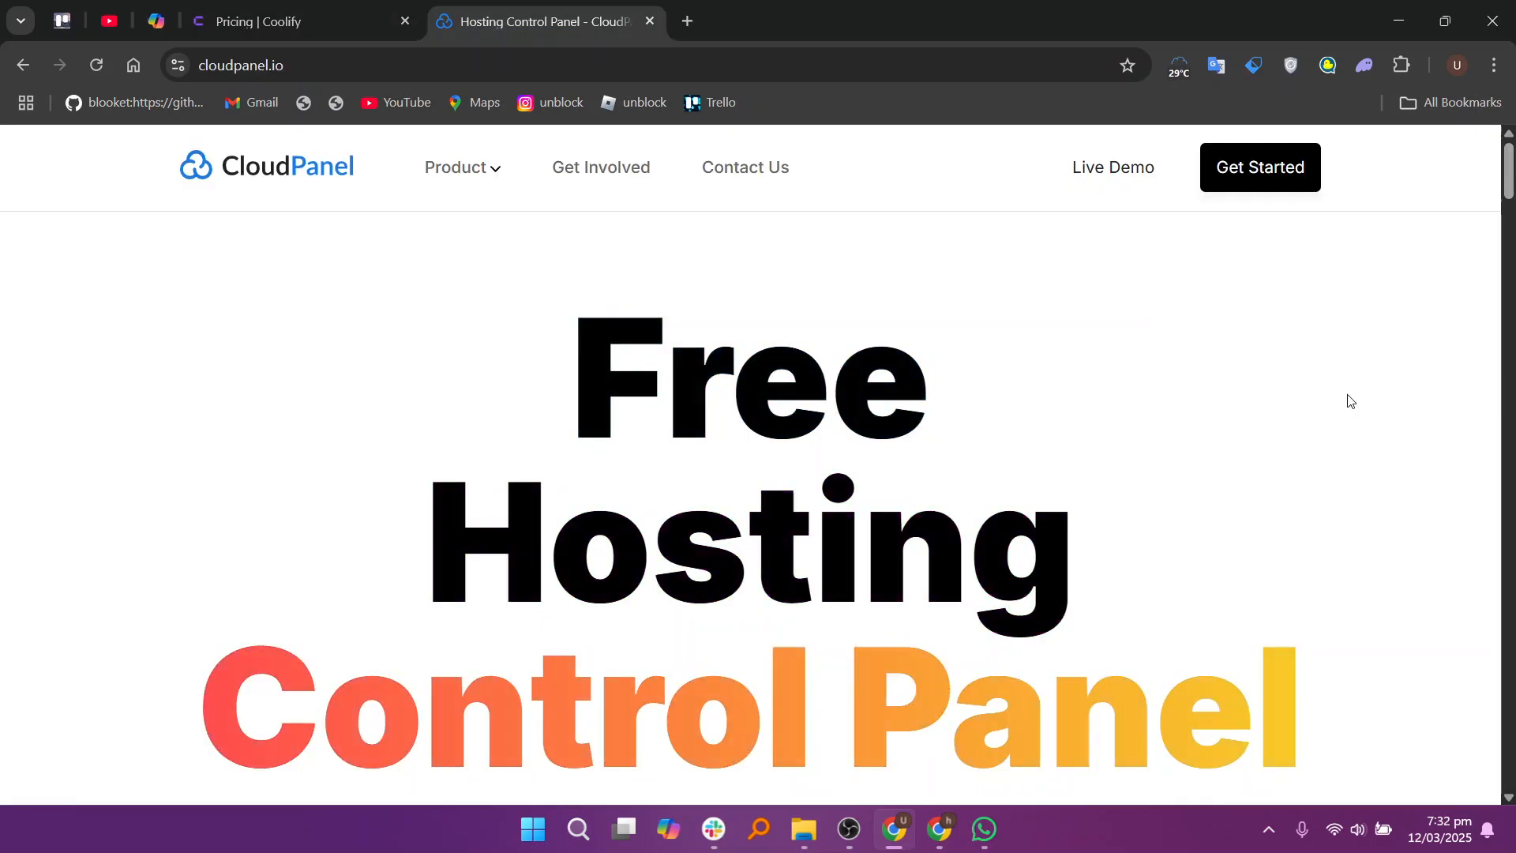
Scroll CloudPanel's homepage through Easy to Start, installation and bundled components to Multiple Application Support.
{"action": "scroll", "scroll_direction": "down", "scroll_amount": 3}
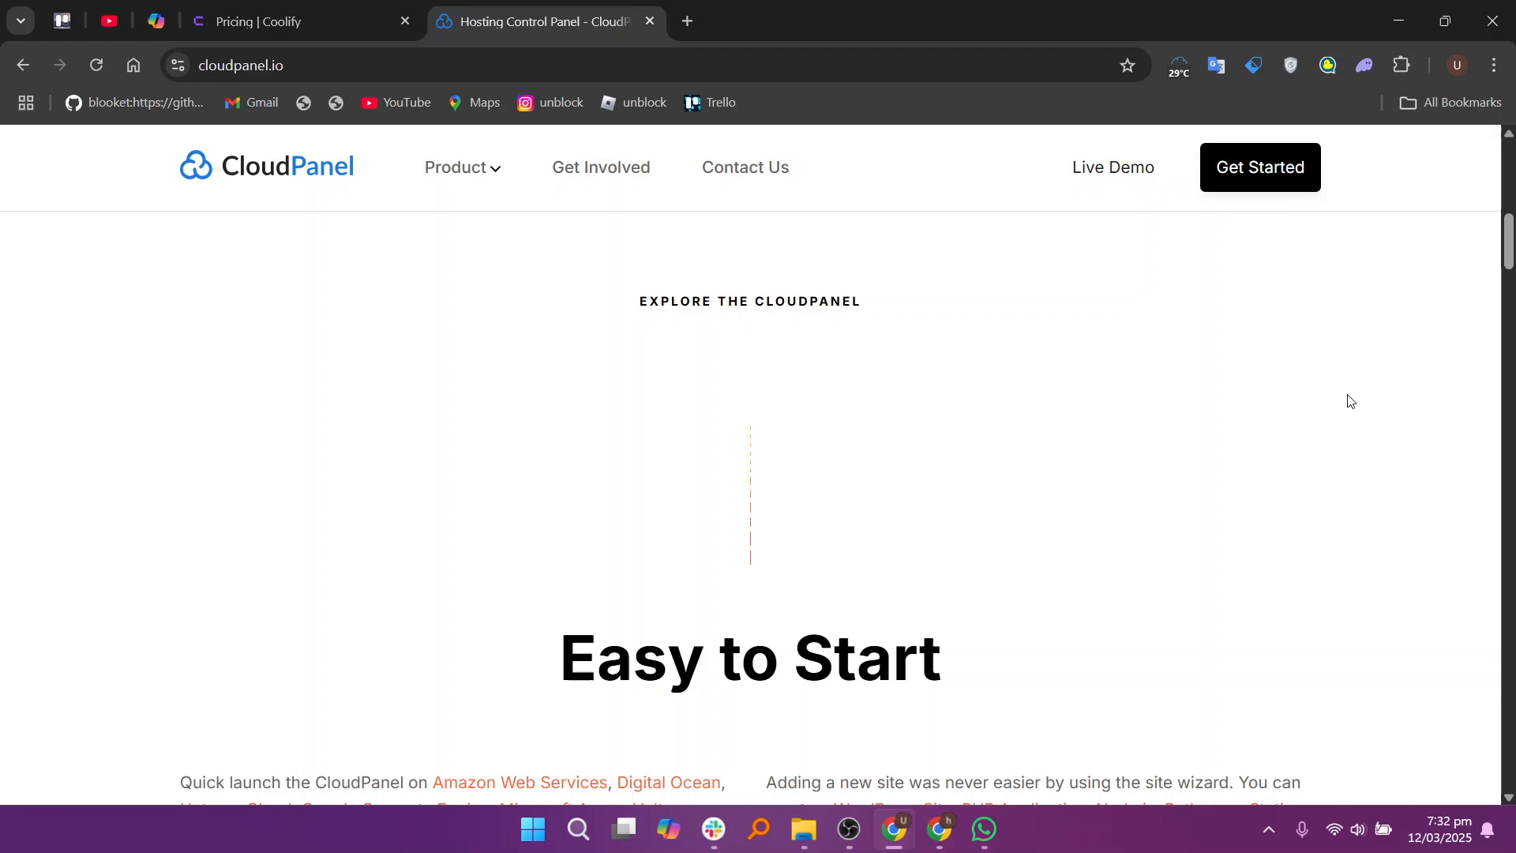
{"action": "scroll", "scroll_direction": "down", "scroll_amount": 3}
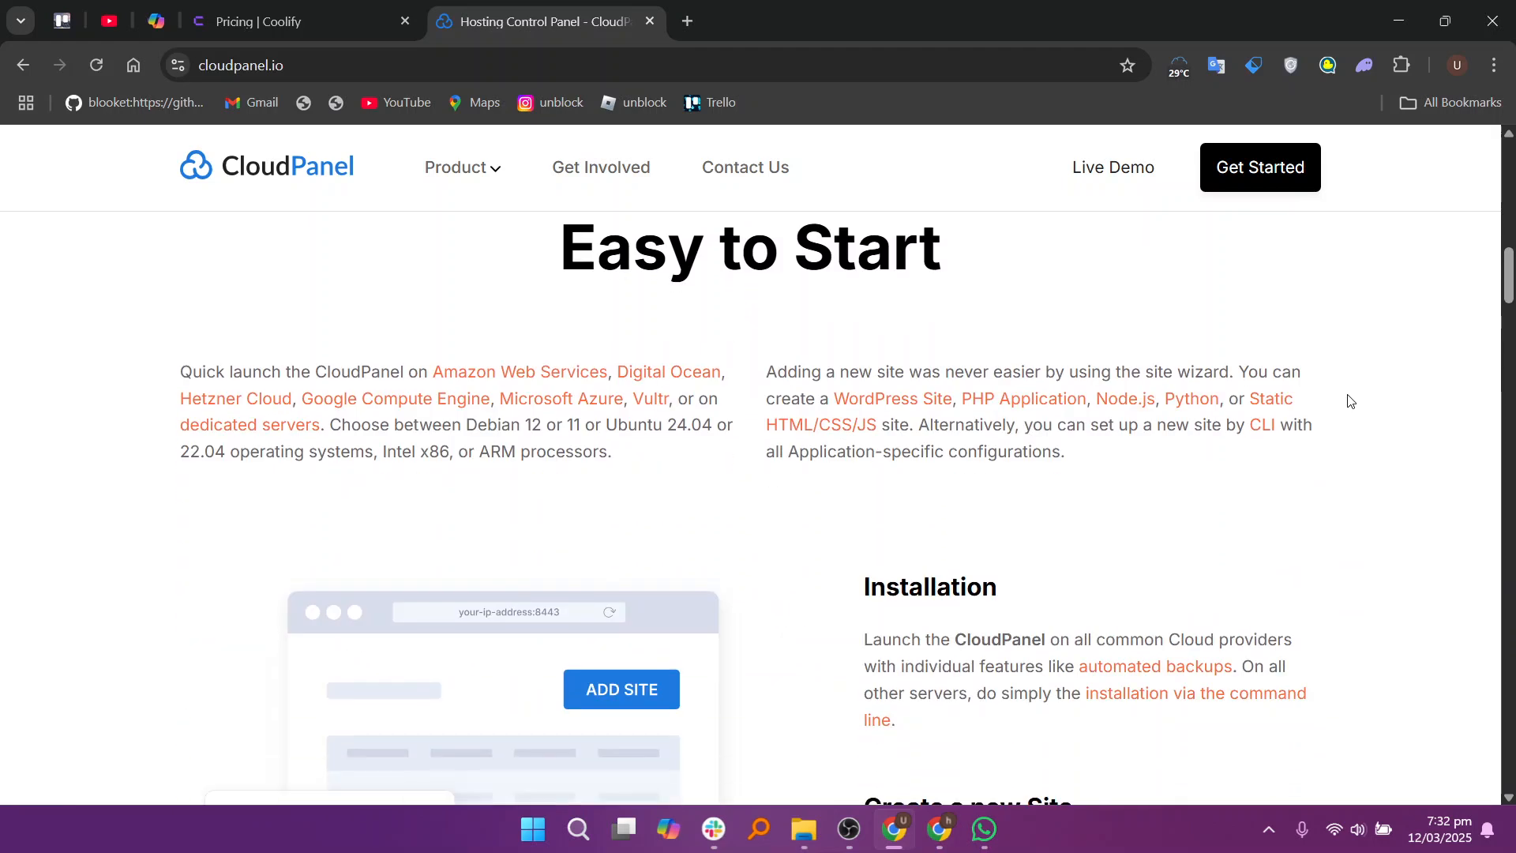
{"action": "scroll", "scroll_direction": "down", "scroll_amount": 3}
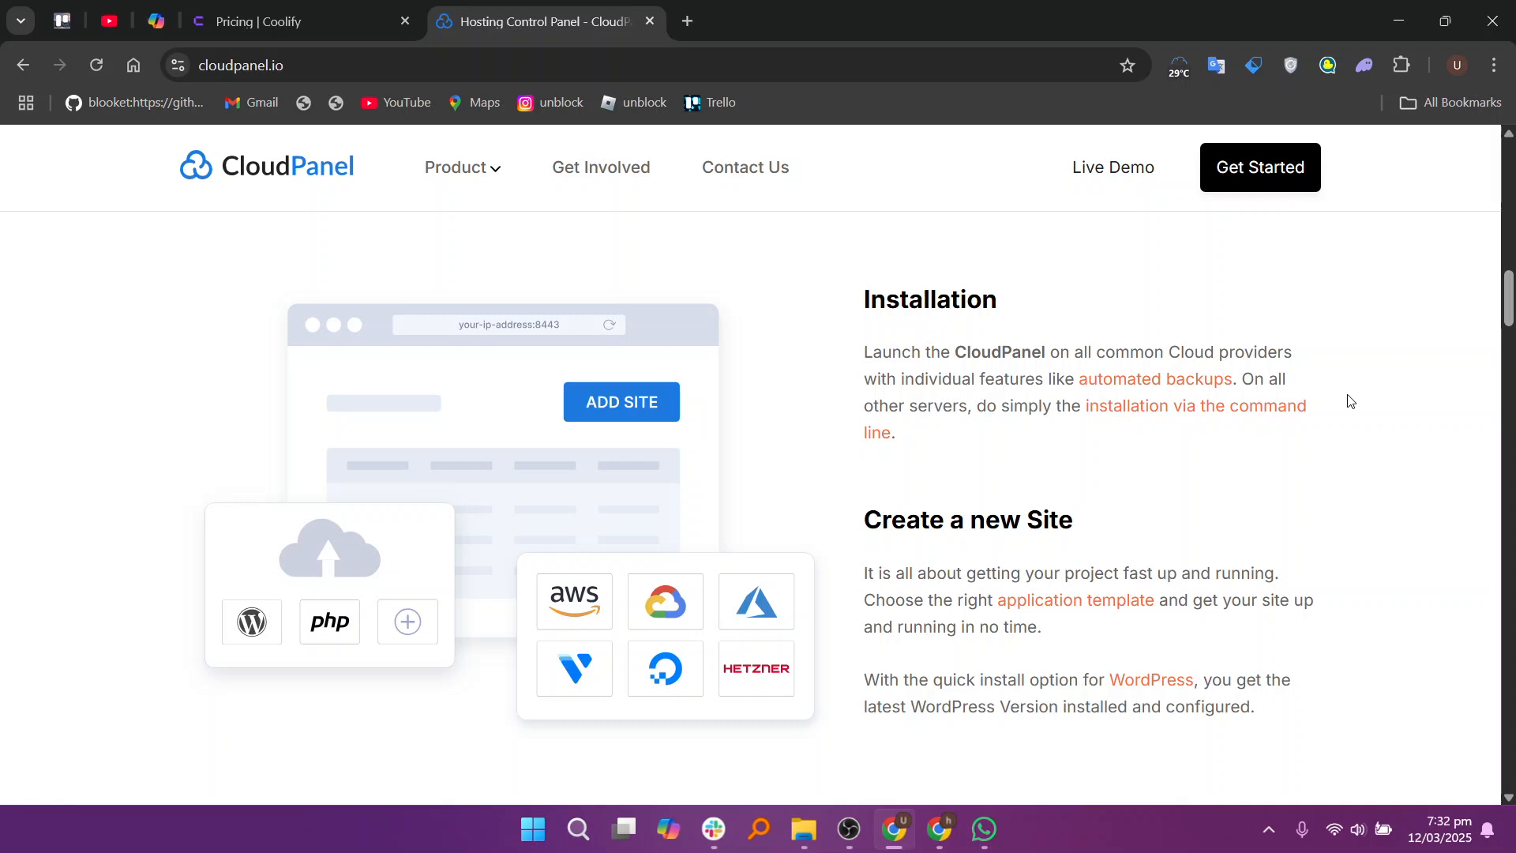
{"action": "scroll", "scroll_direction": "down", "scroll_amount": 3}
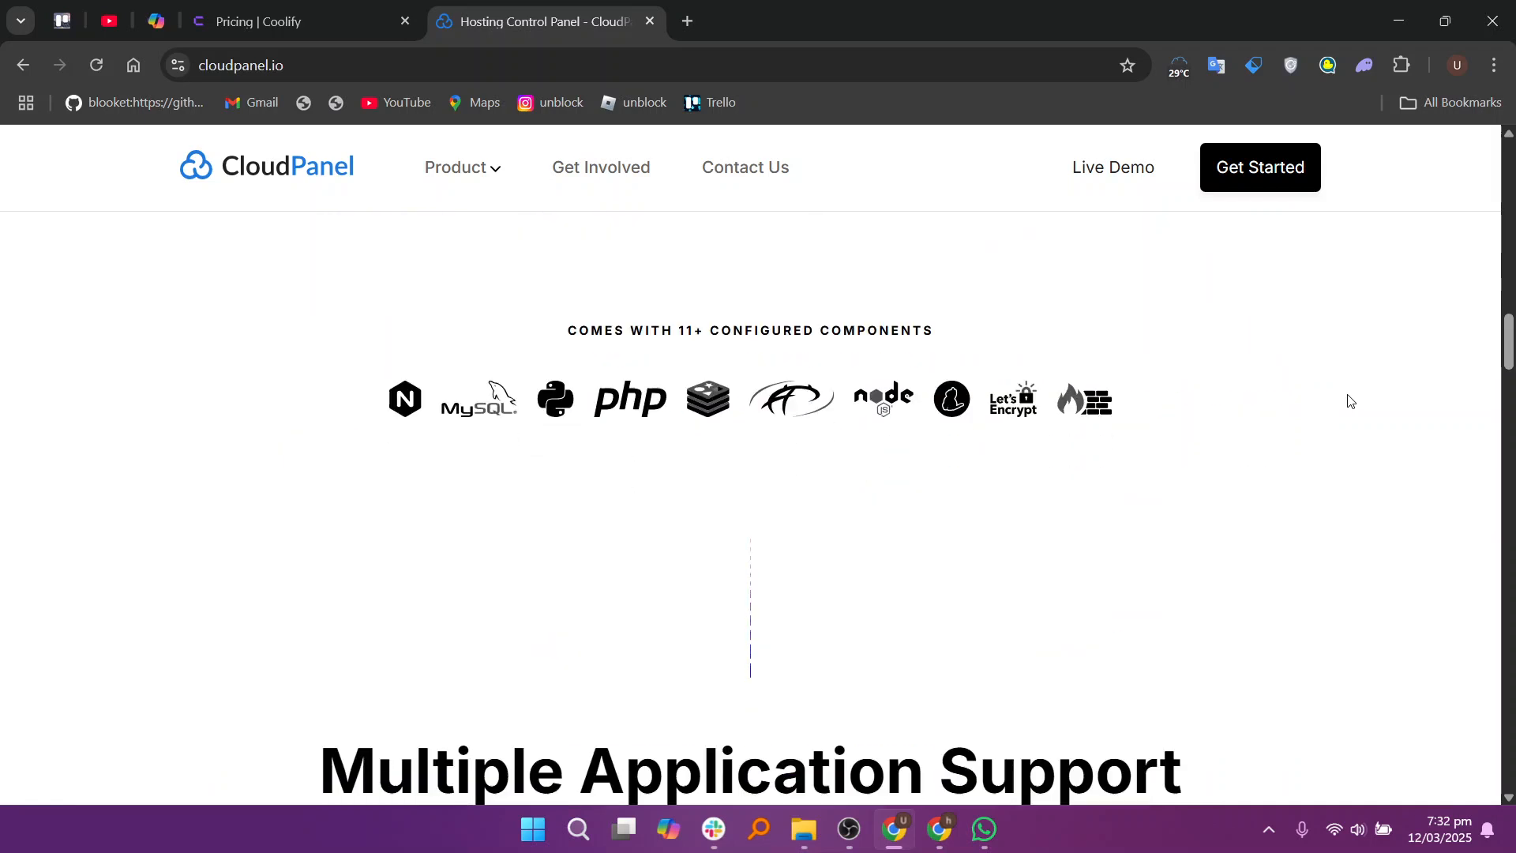
{"action": "scroll", "scroll_direction": "down", "scroll_amount": 3}
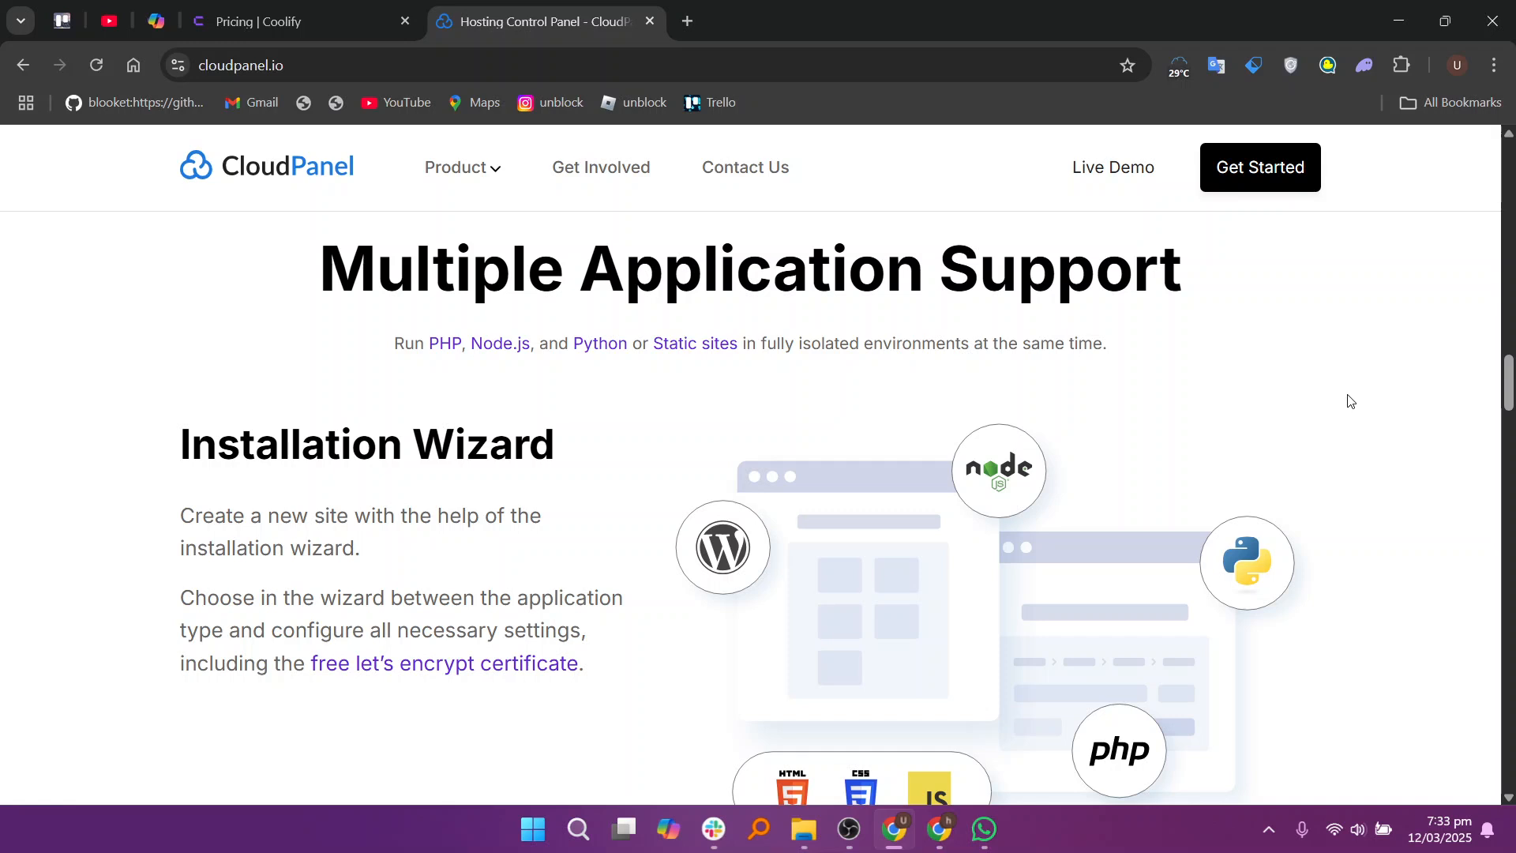
Scroll past PHP, Node.js, Python support and vhost templates to the Security section's IP & Bot Blocker and Two-Factor Authentication.
{"action": "scroll", "scroll_direction": "down", "scroll_amount": 3}
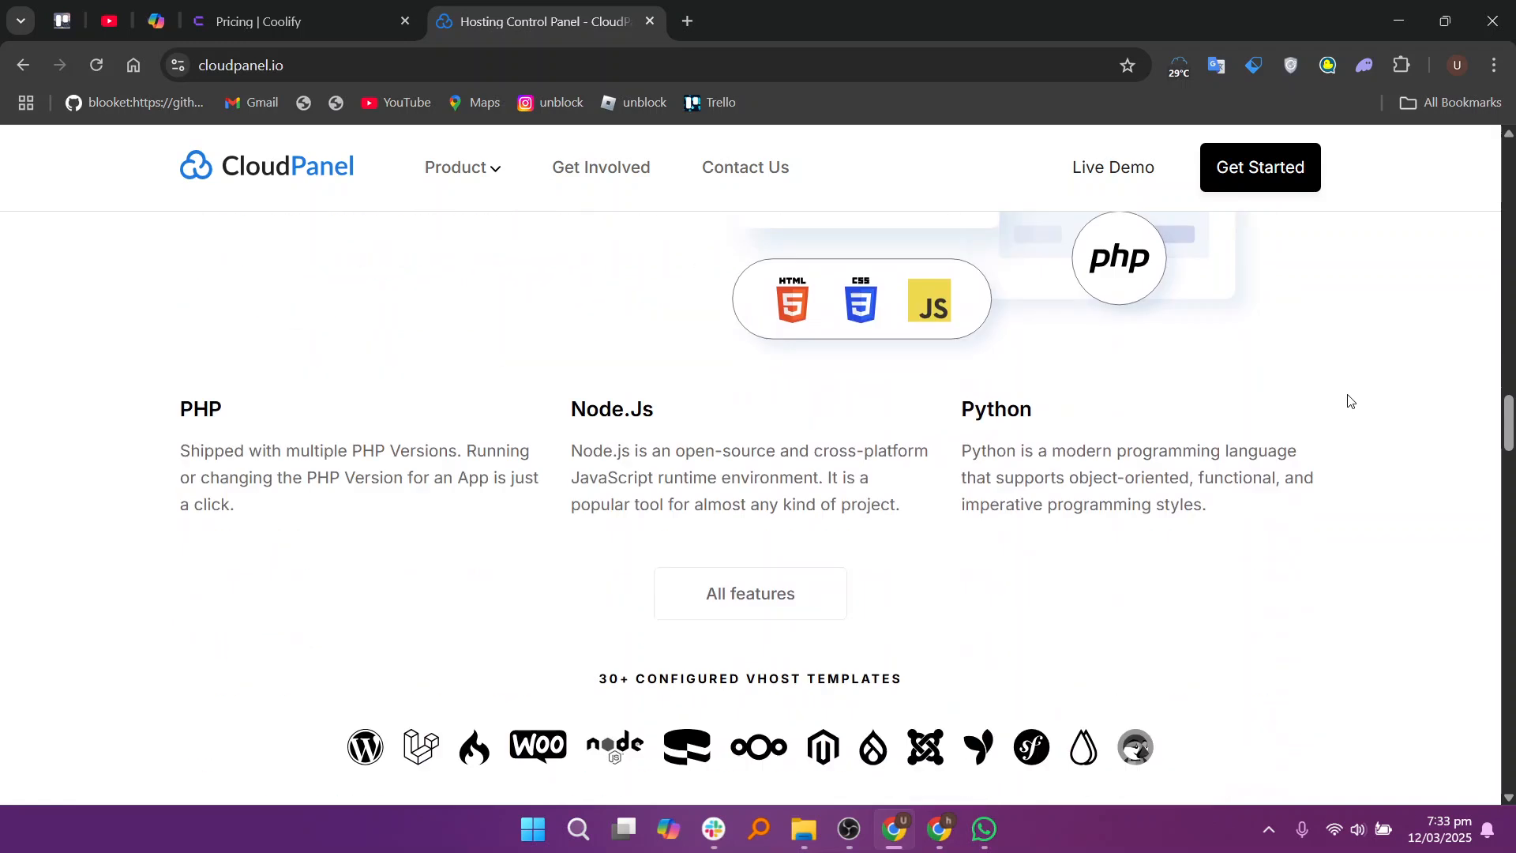
{"action": "scroll", "scroll_direction": "down", "scroll_amount": 3}
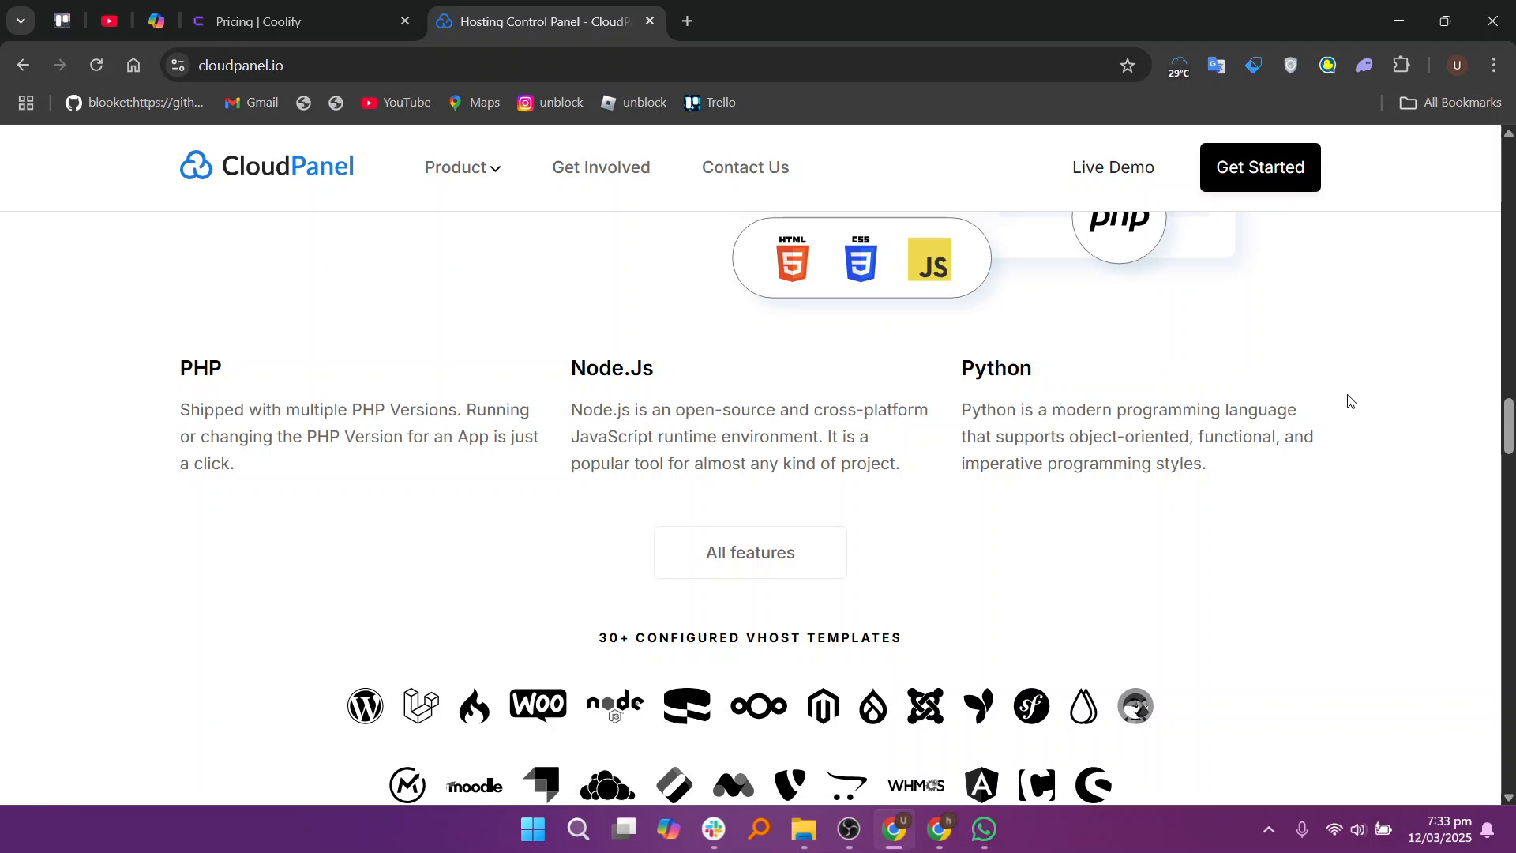
{"action": "scroll", "scroll_direction": "down", "scroll_amount": 3}
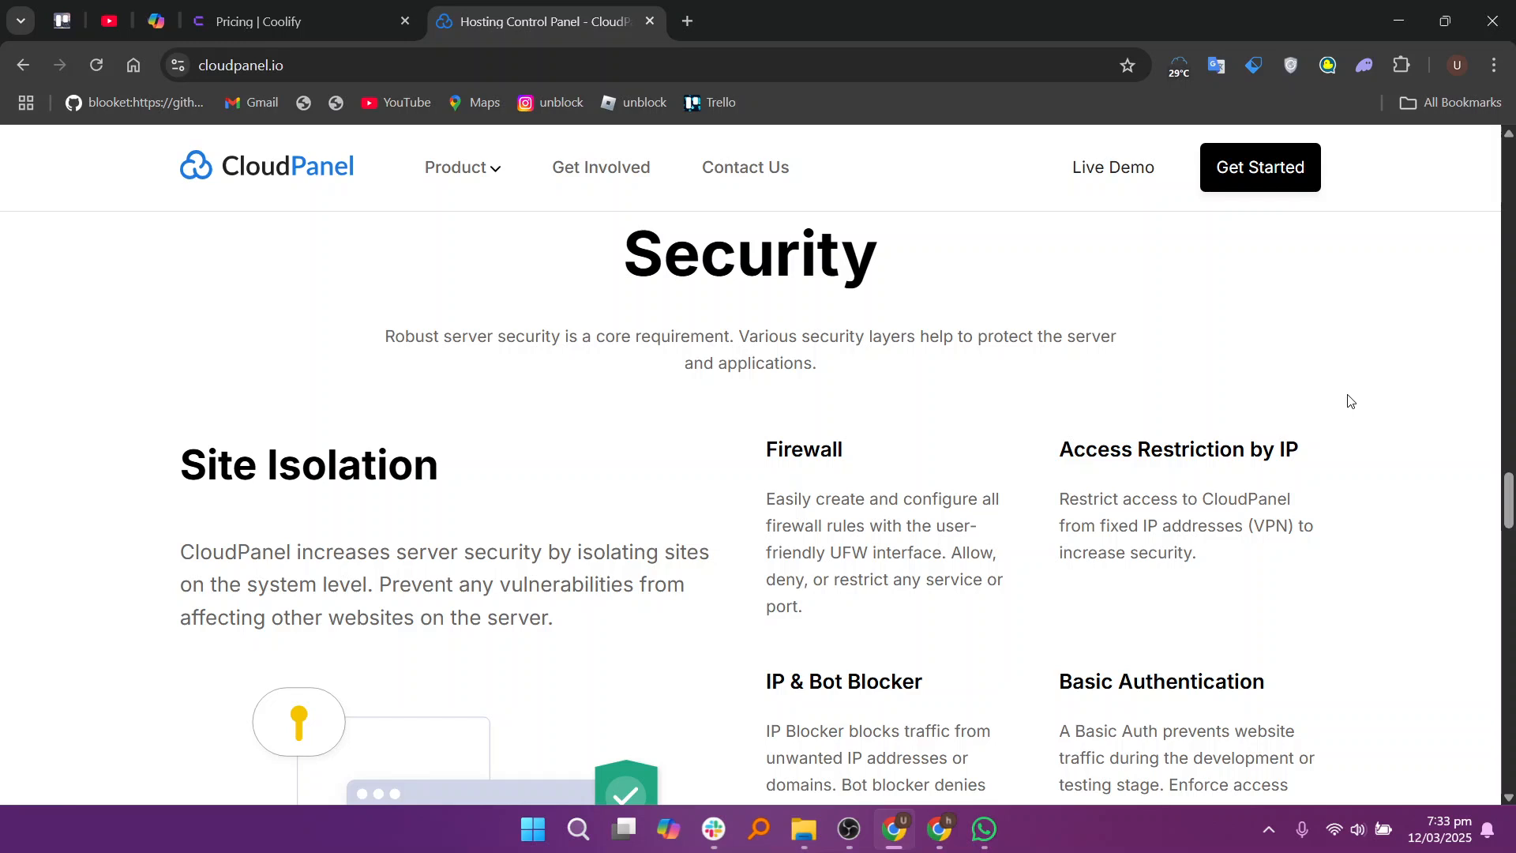
{"action": "scroll", "scroll_direction": "down", "scroll_amount": 3}
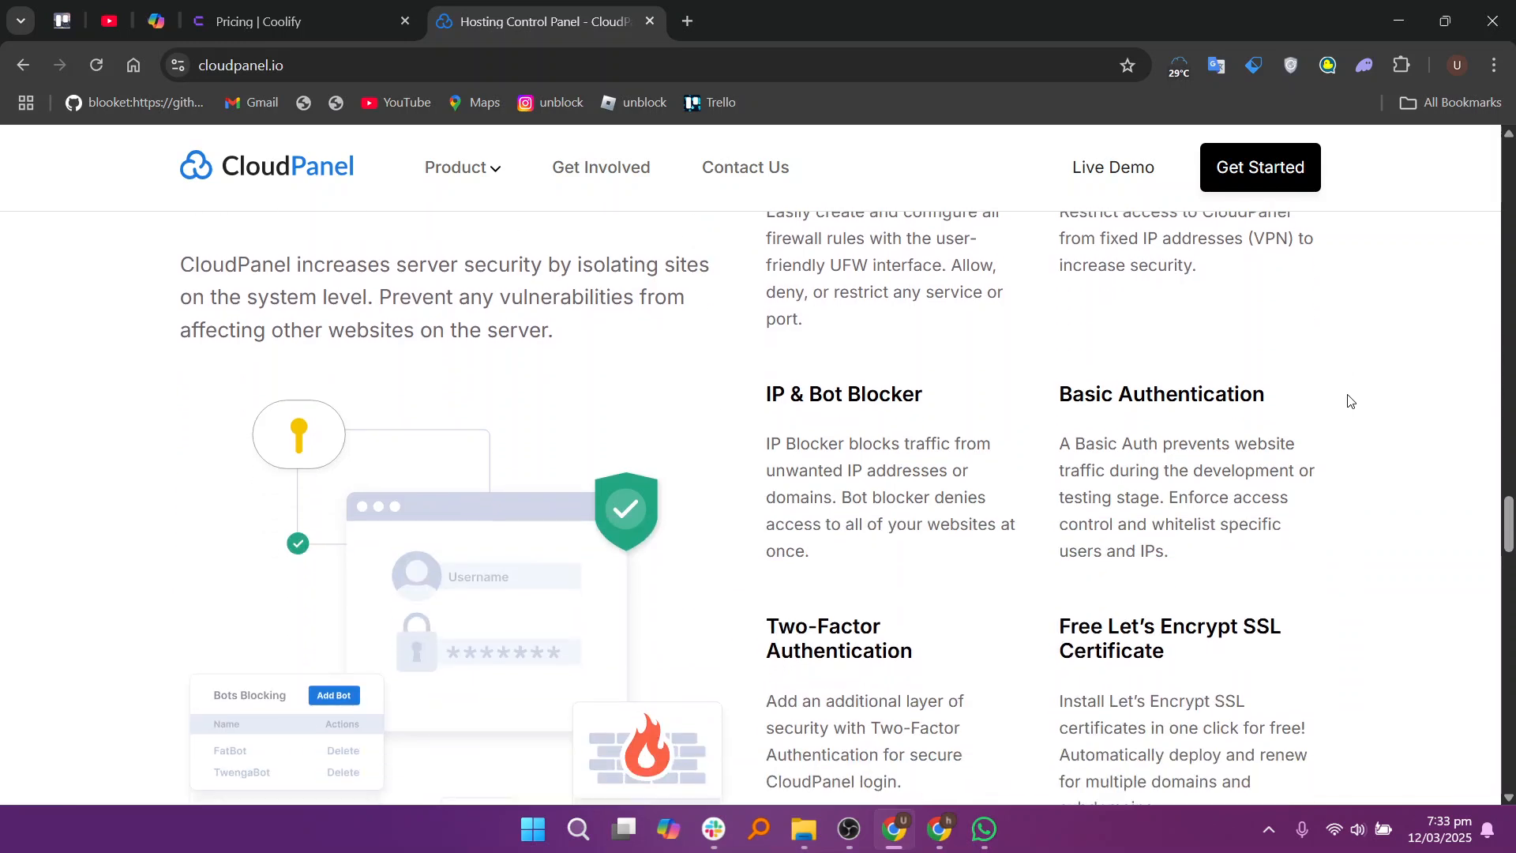
{"action": "scroll", "scroll_direction": "down", "scroll_amount": 3}
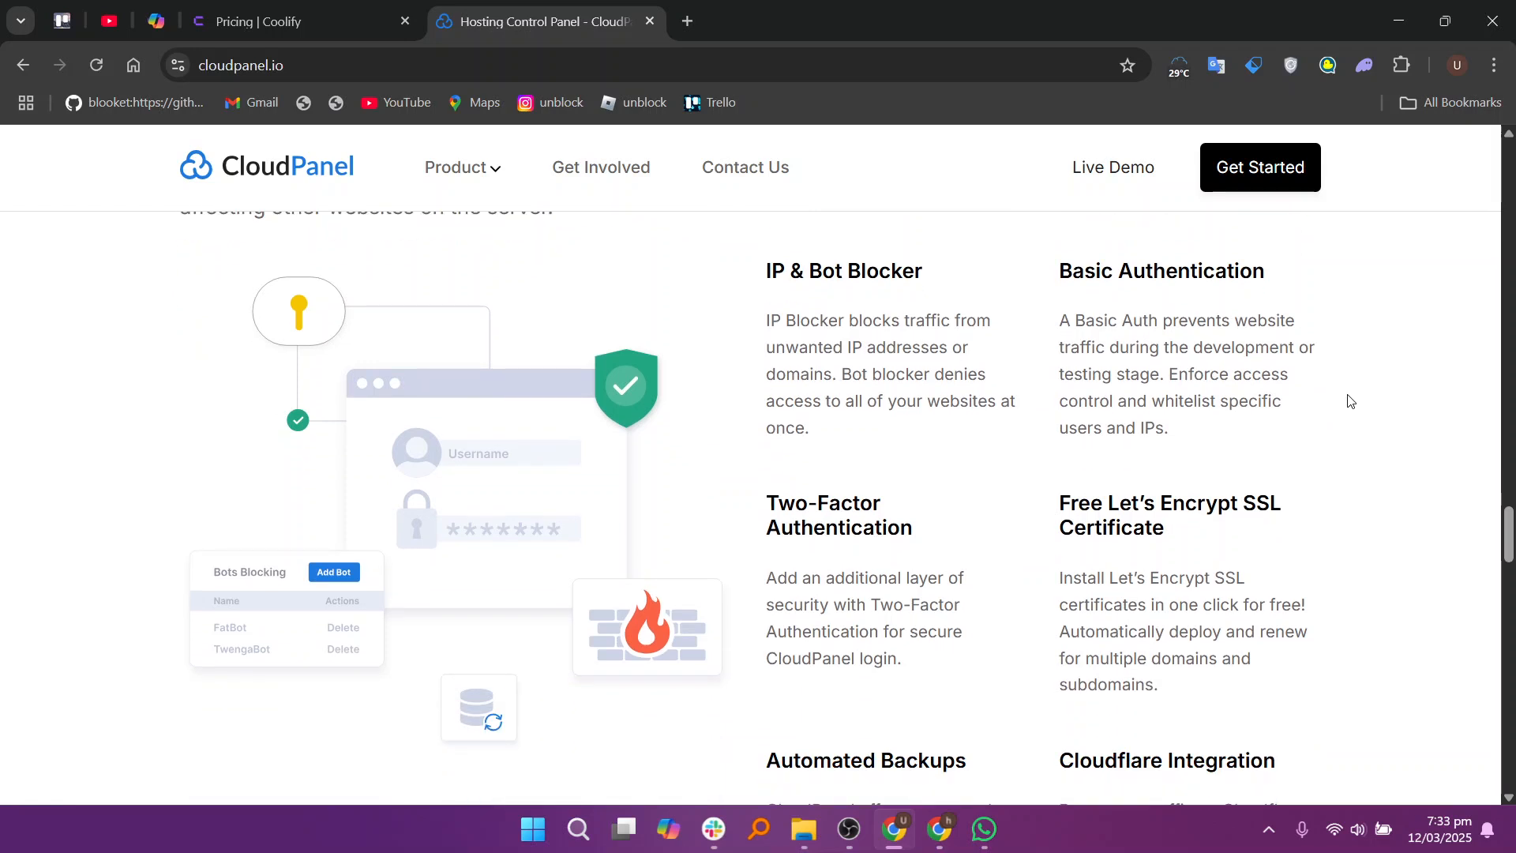